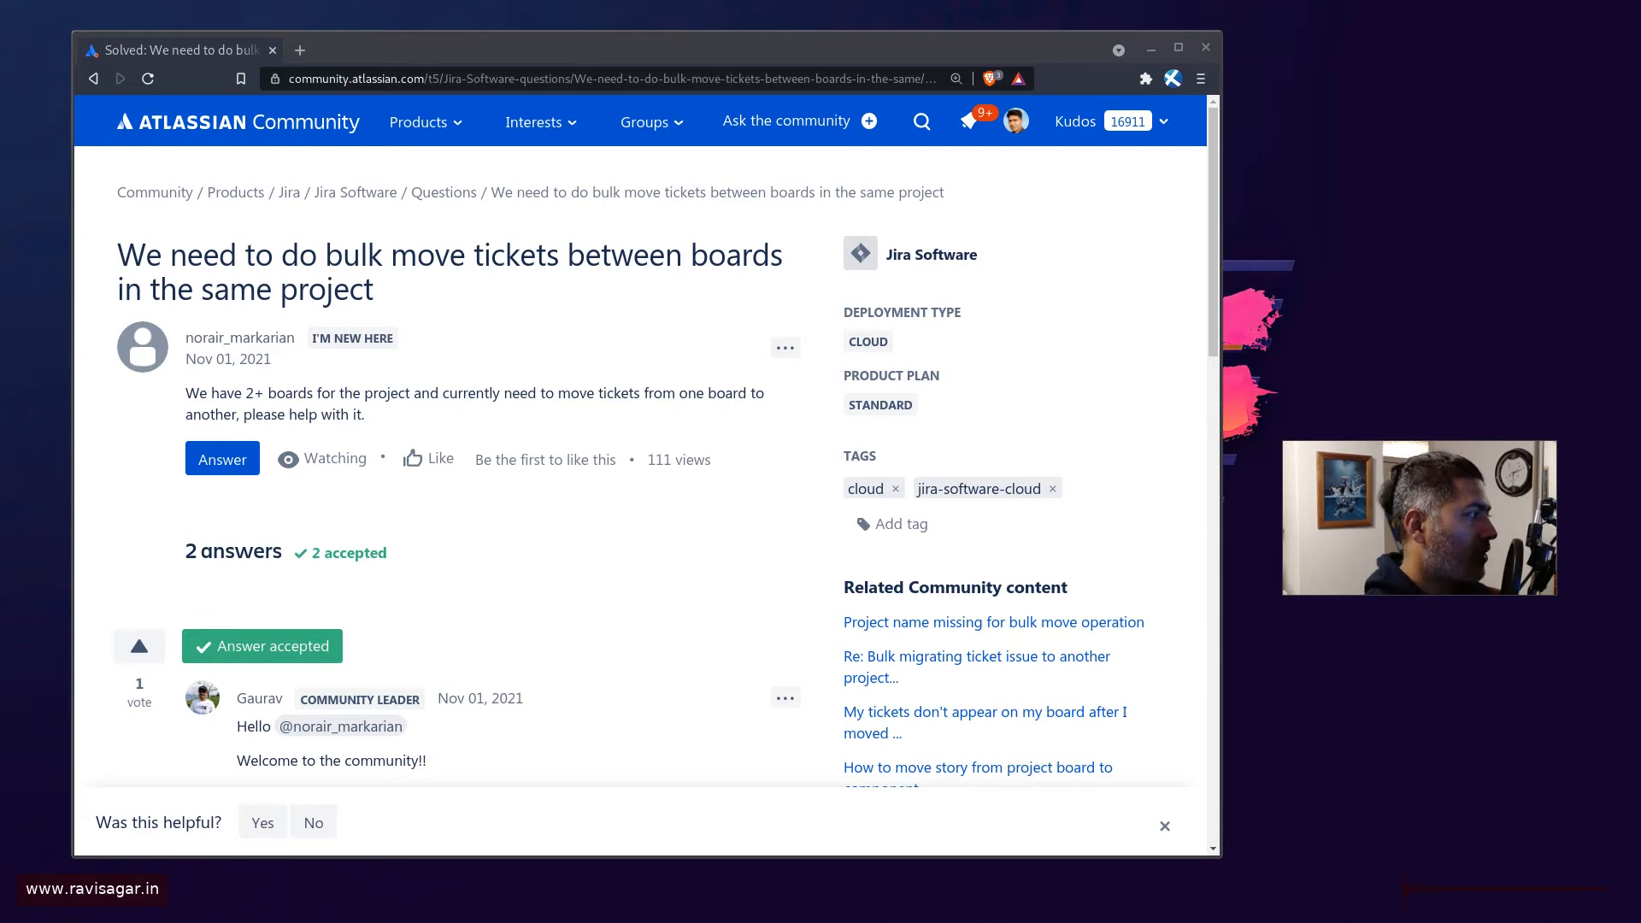
mouse_move(240, 337)
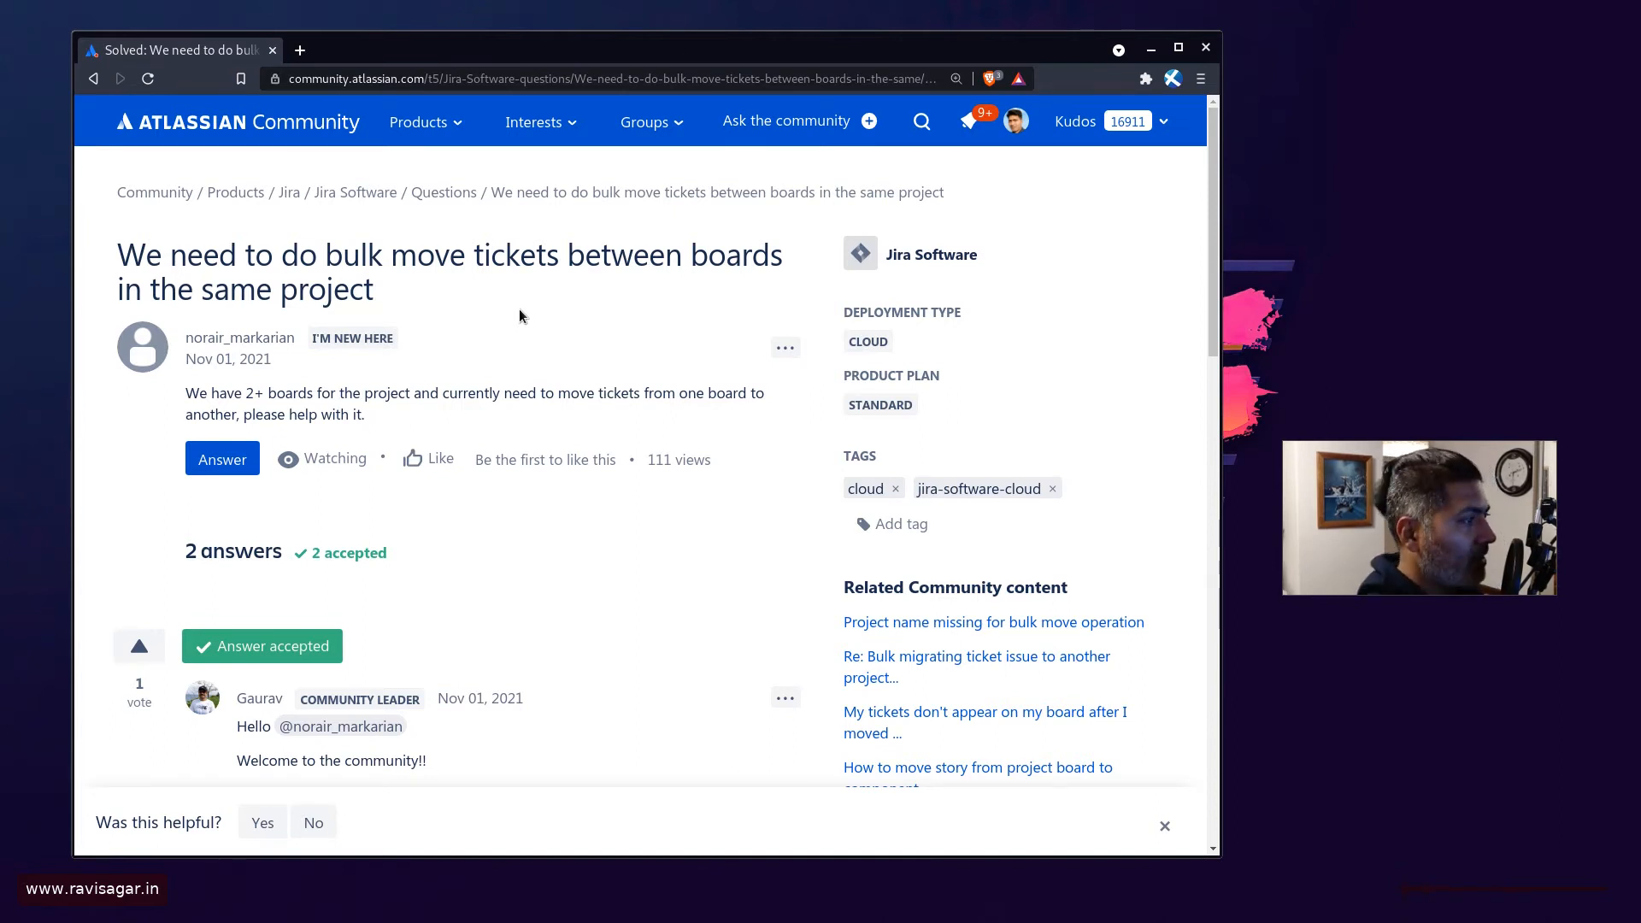
mouse_move(441, 257)
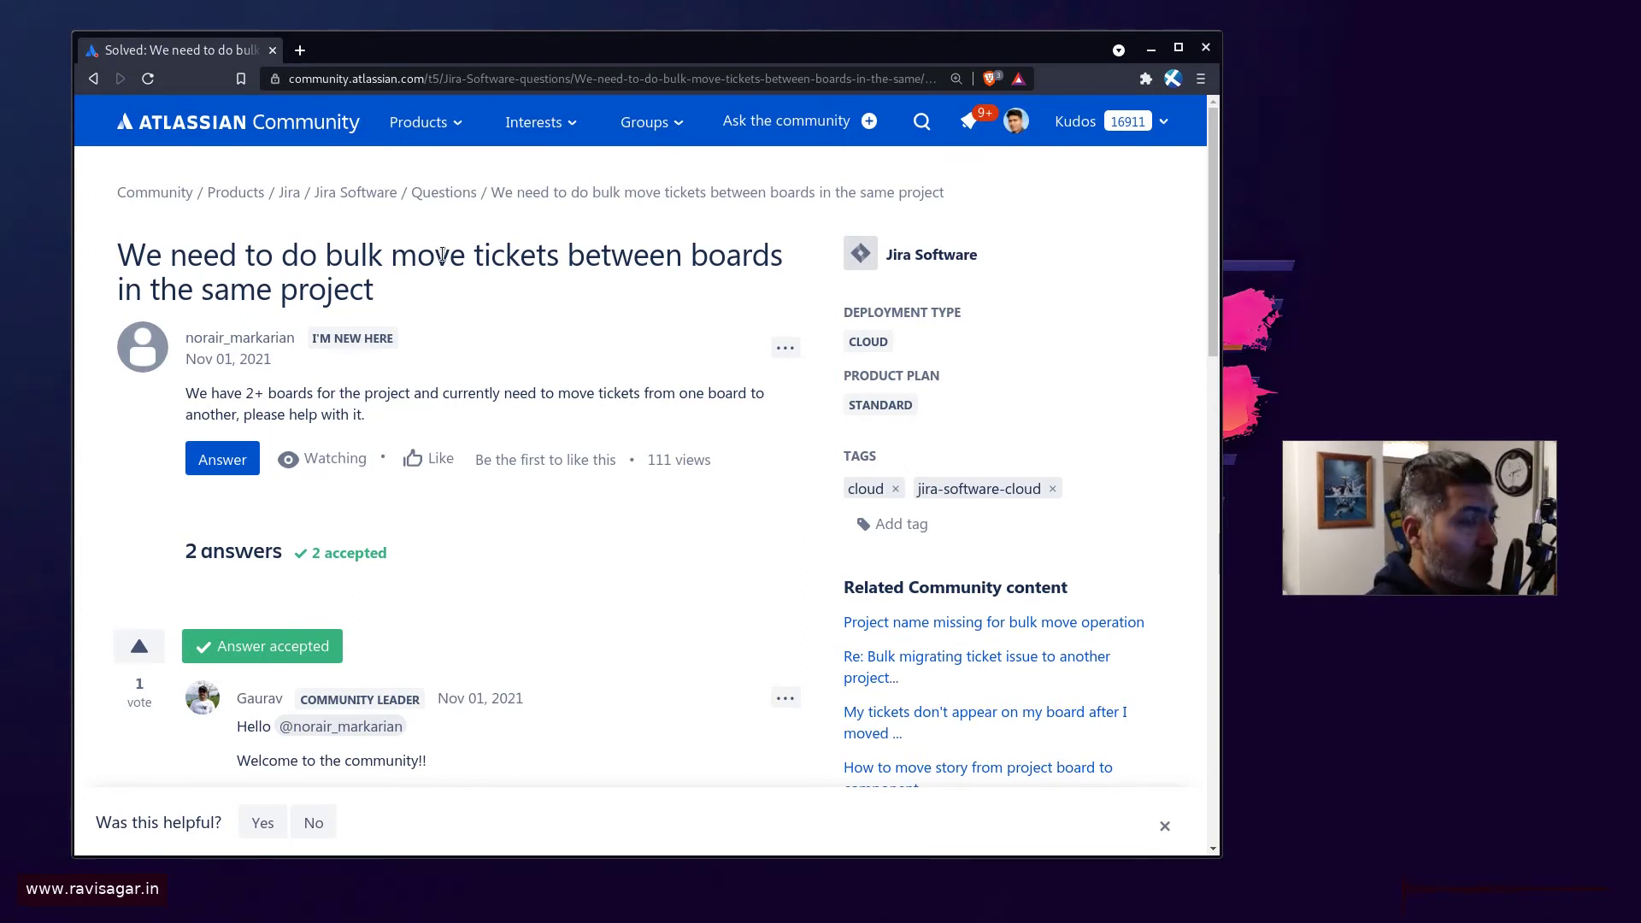
mouse_move(389, 292)
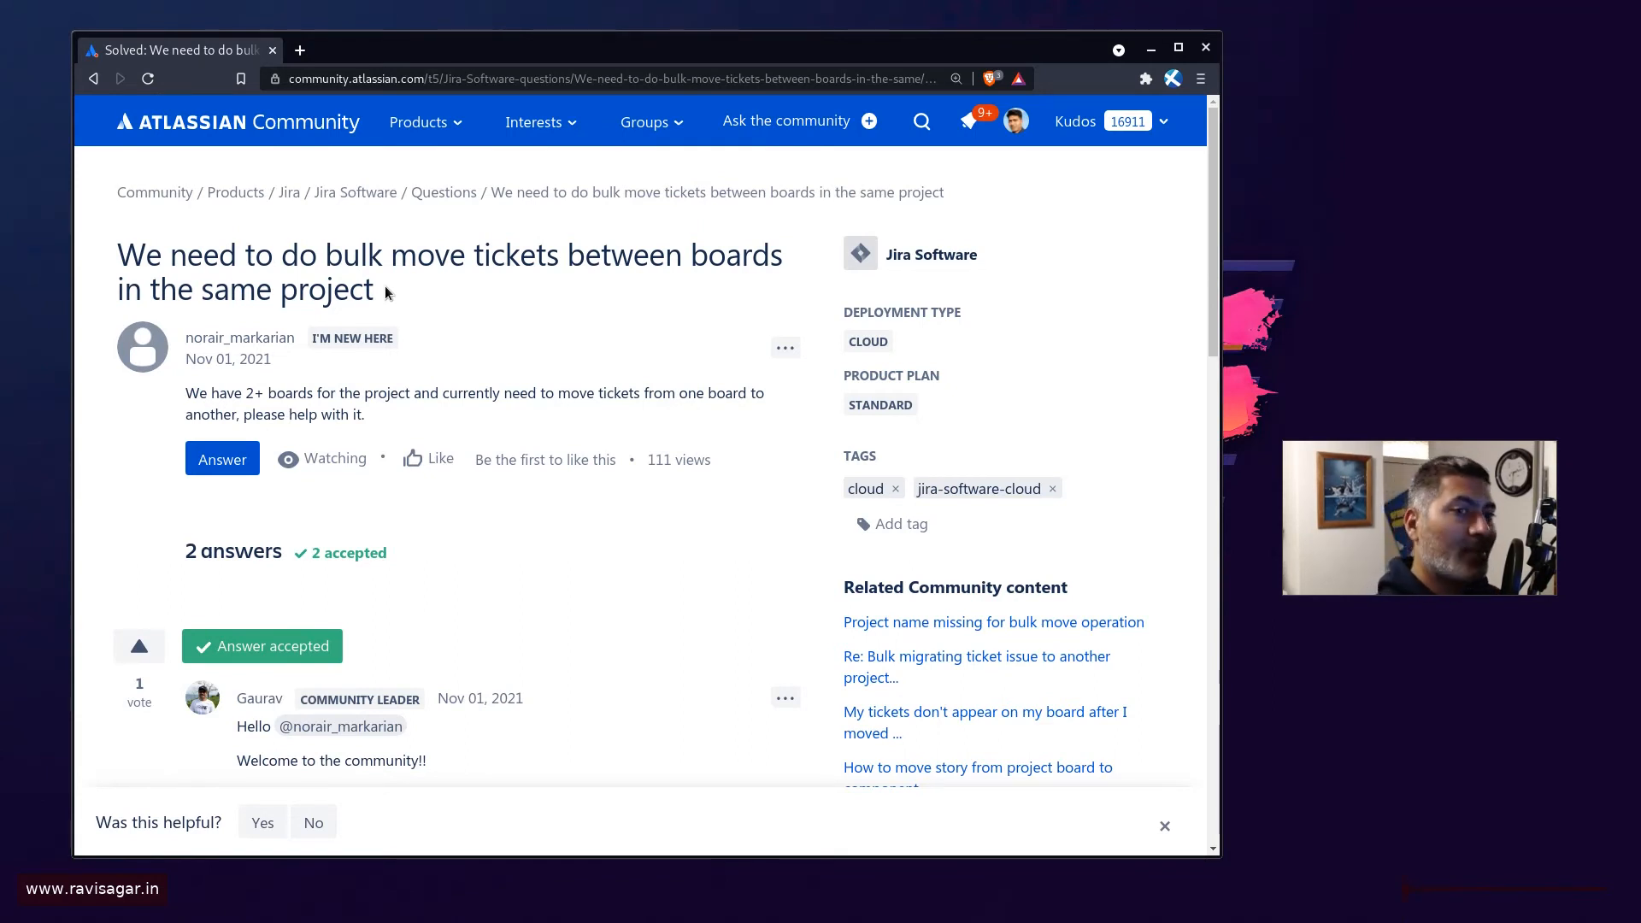
mouse_move(716, 431)
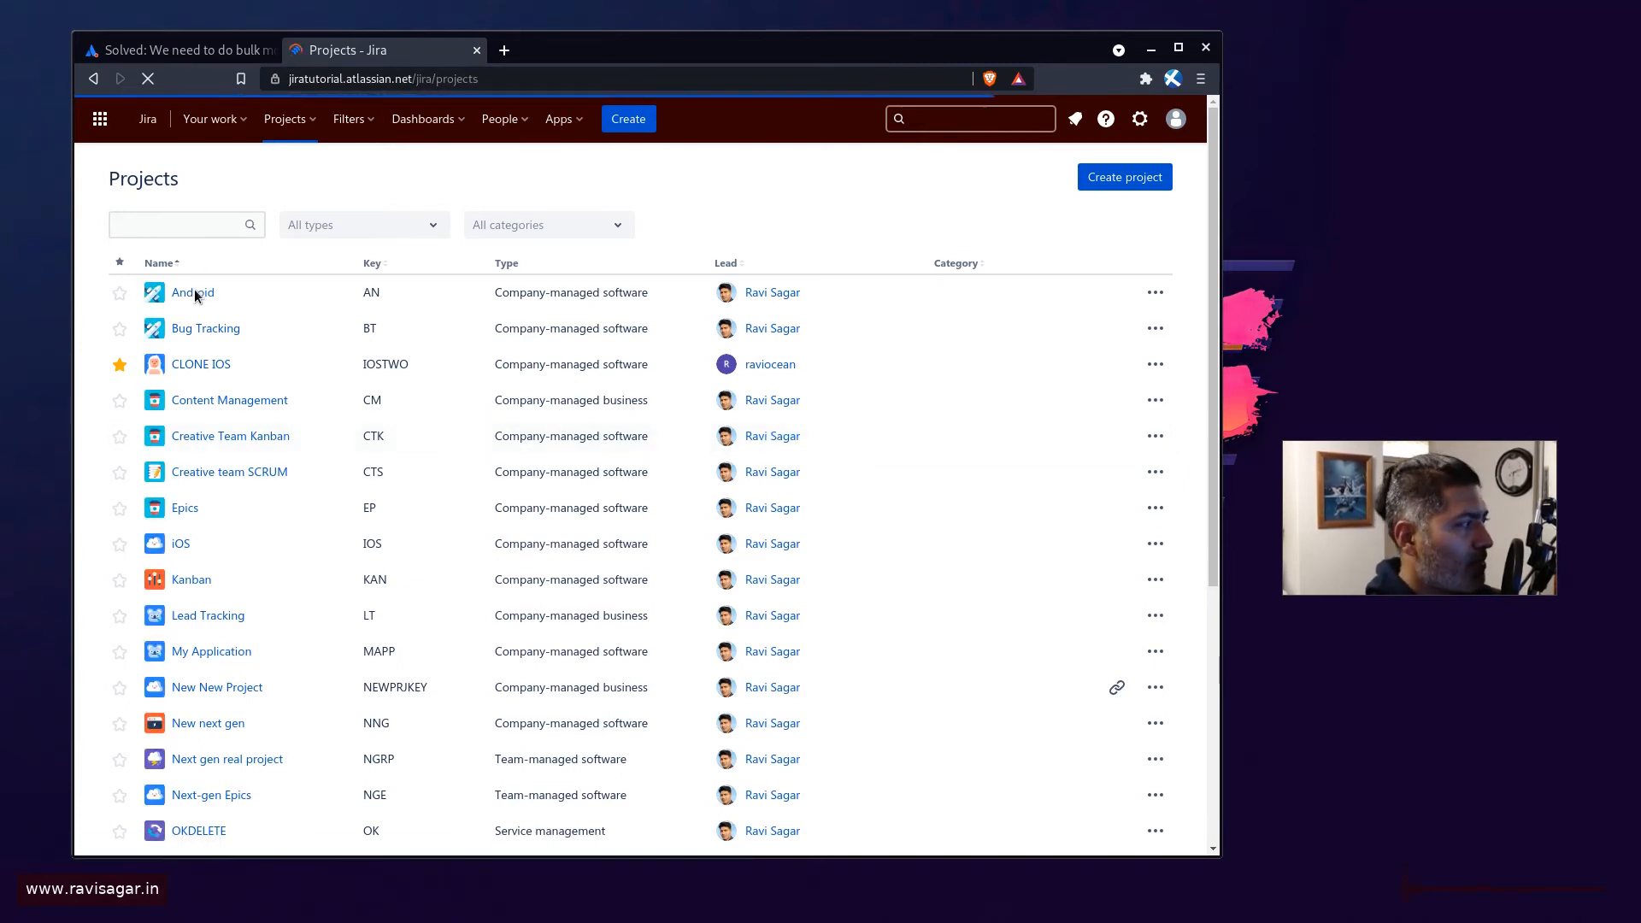
Step: Open the Android project from the Projects list to reach its AN board with AN Sprint 1
left_click(193, 292)
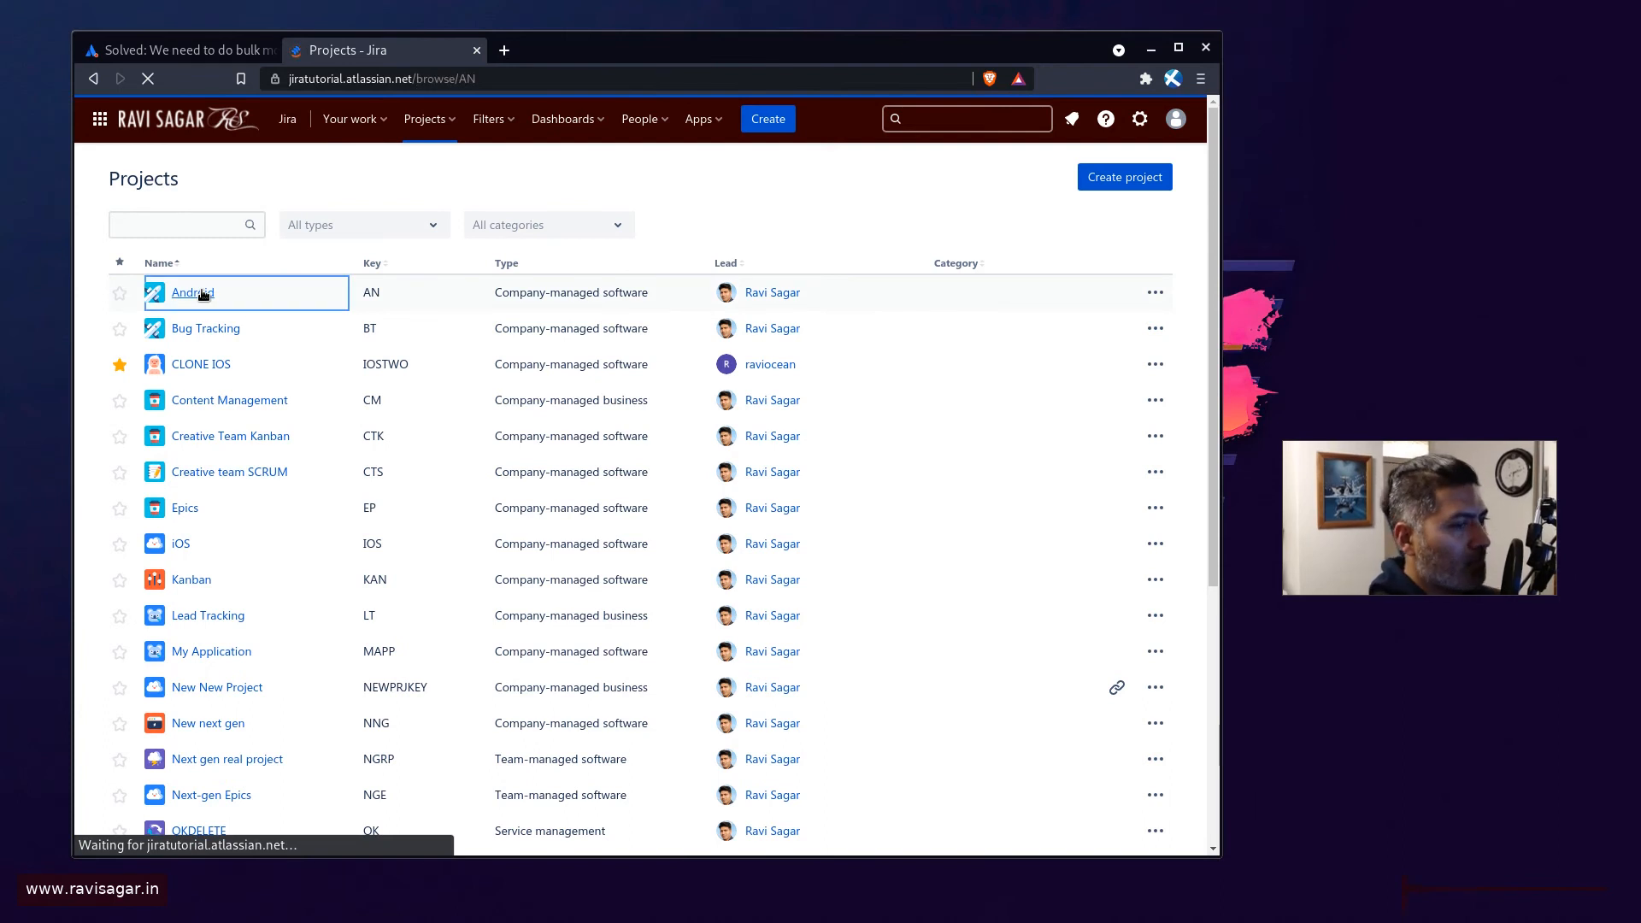
left_click(193, 292)
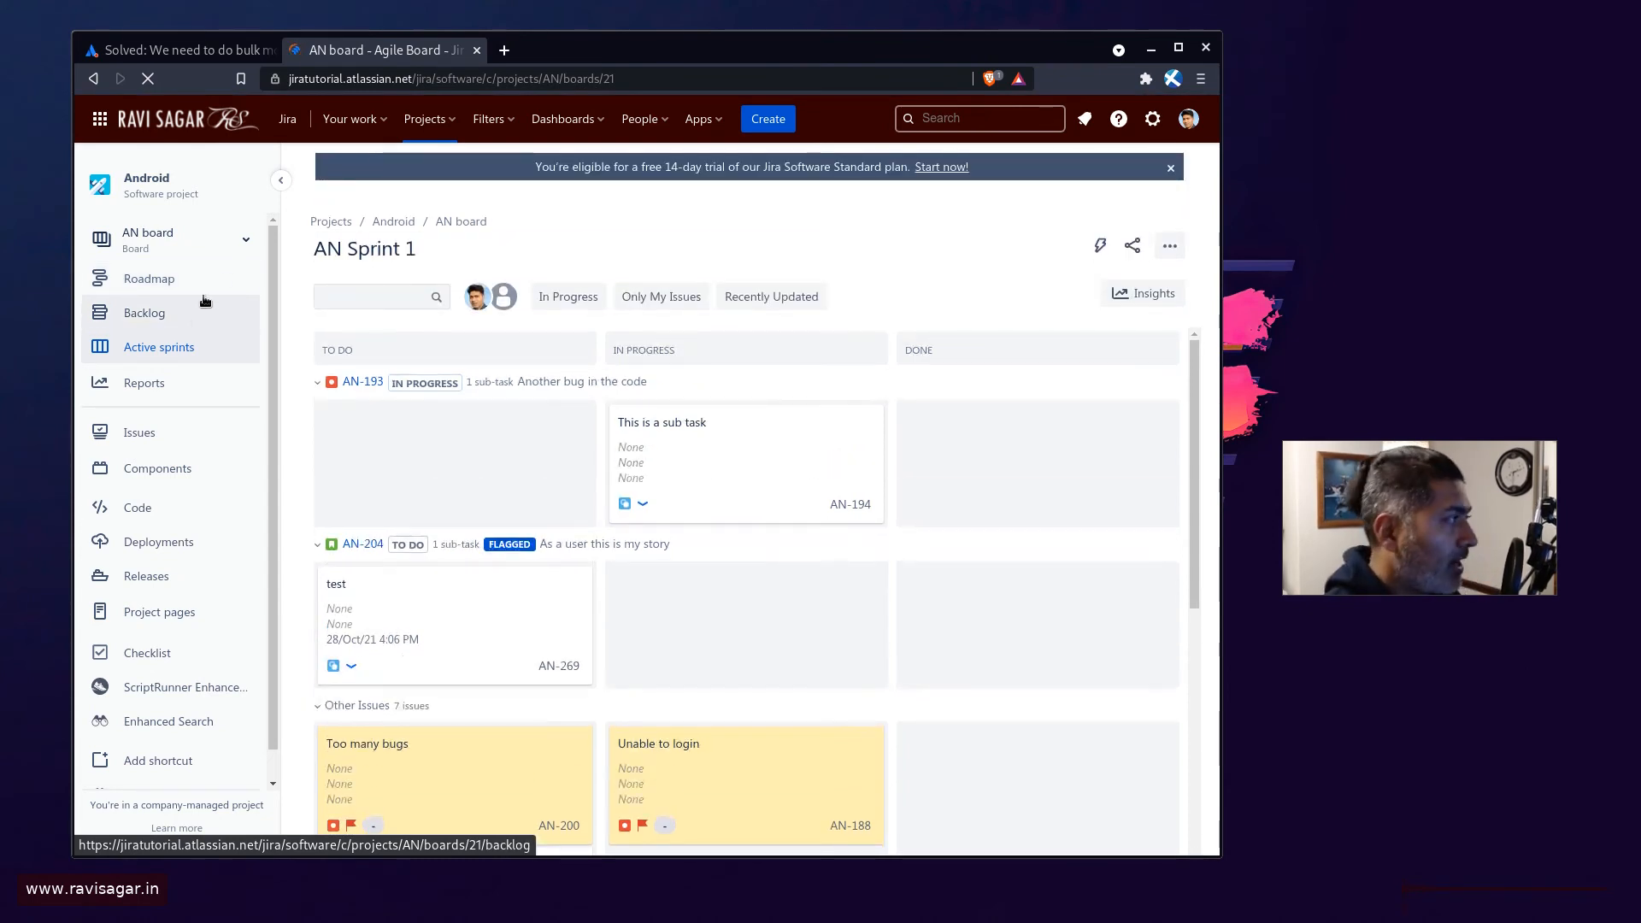
Step: Check the board switcher for other boards, then bring up the AN board's more-actions menu
left_click(246, 239)
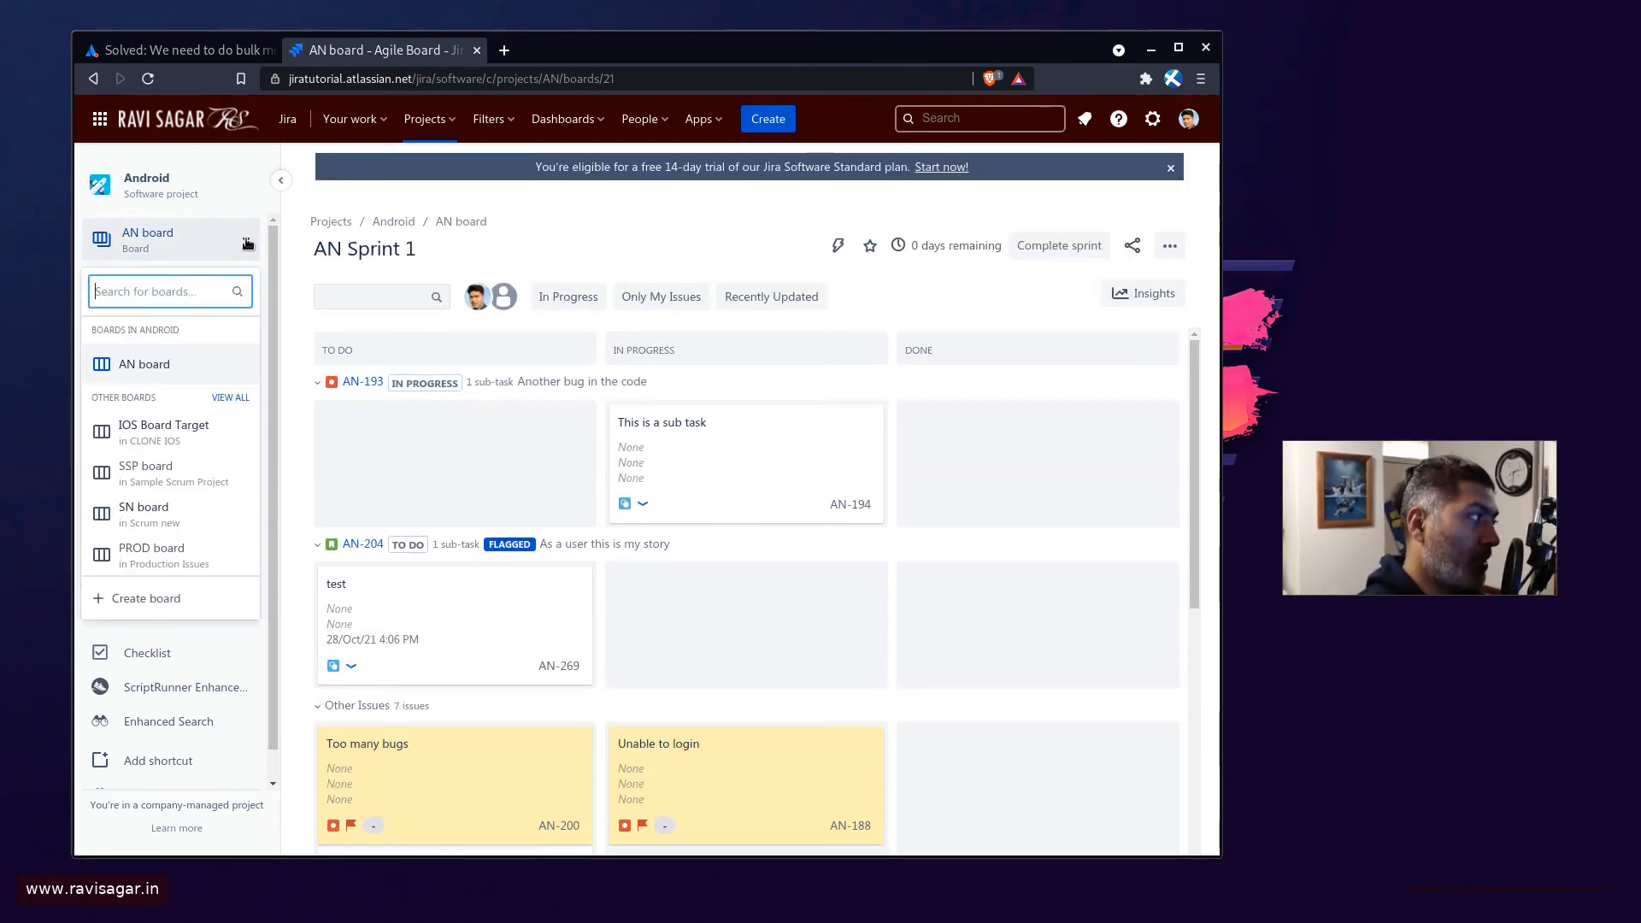
left_click(246, 240)
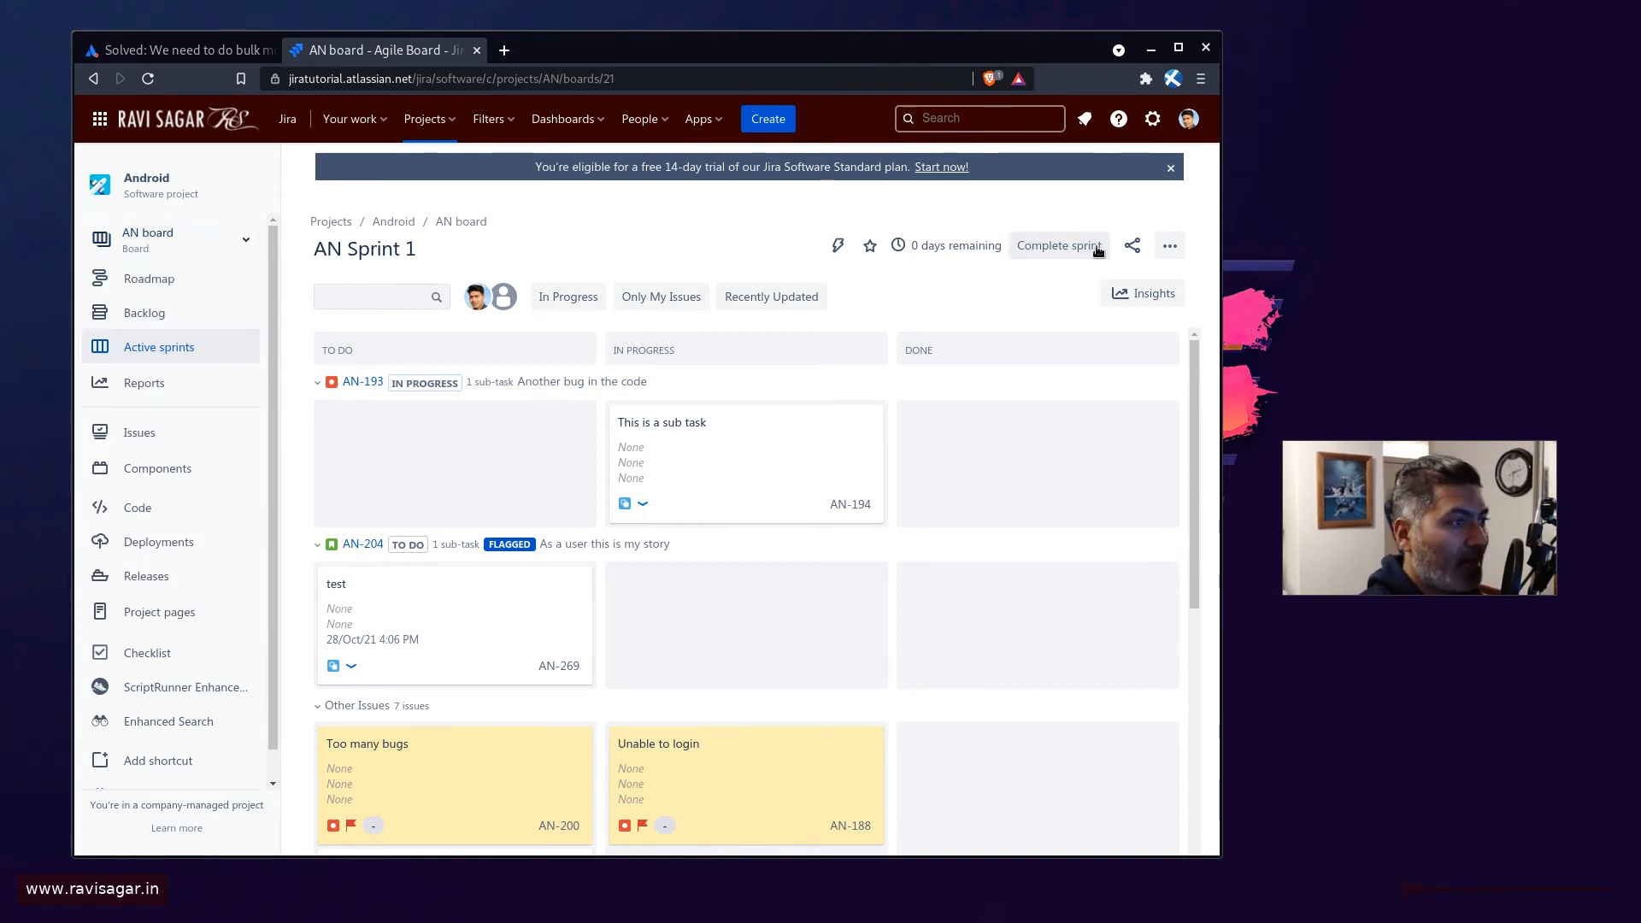
left_click(1170, 245)
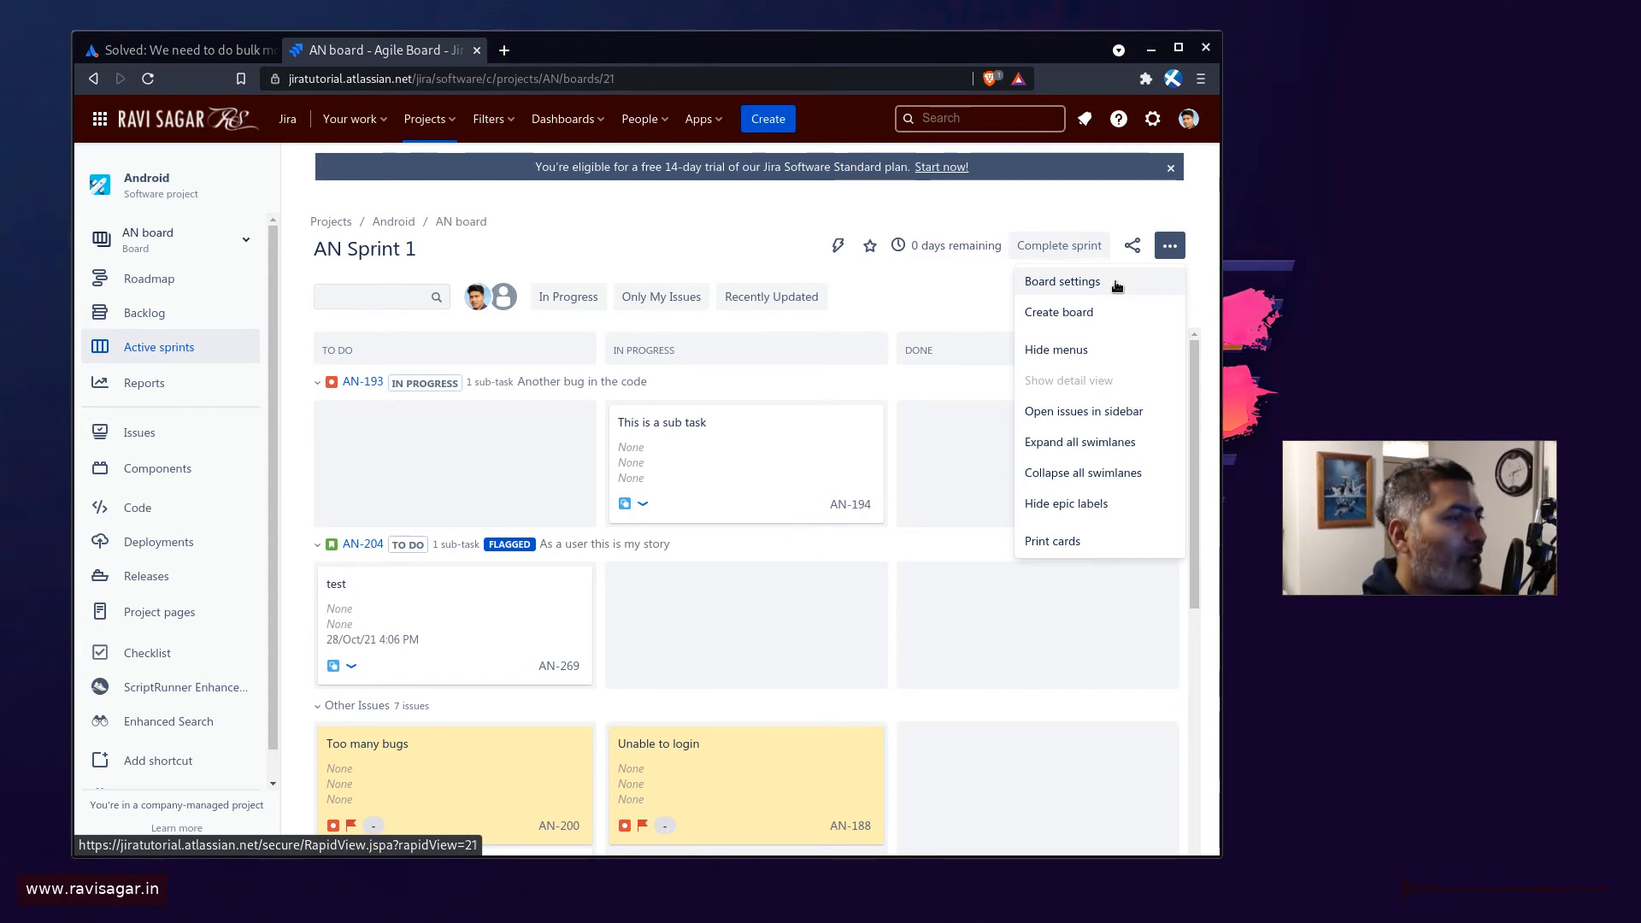
mouse_move(1081, 286)
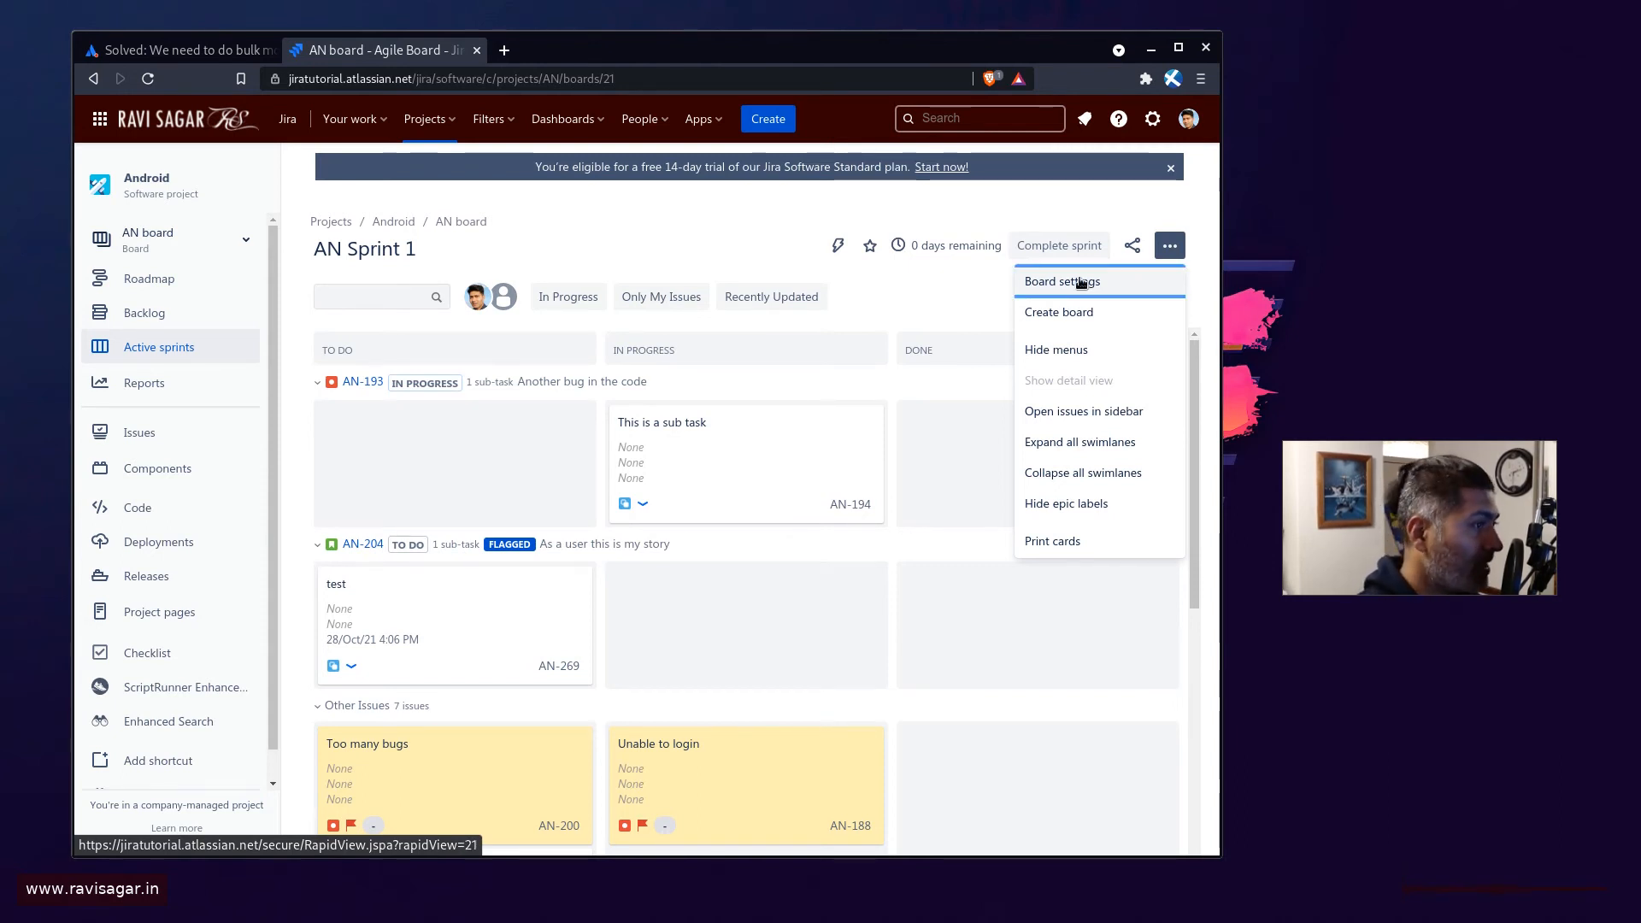
Step: Open Board settings to the General and filter page showing the saved filter query project = AN
left_click(1061, 280)
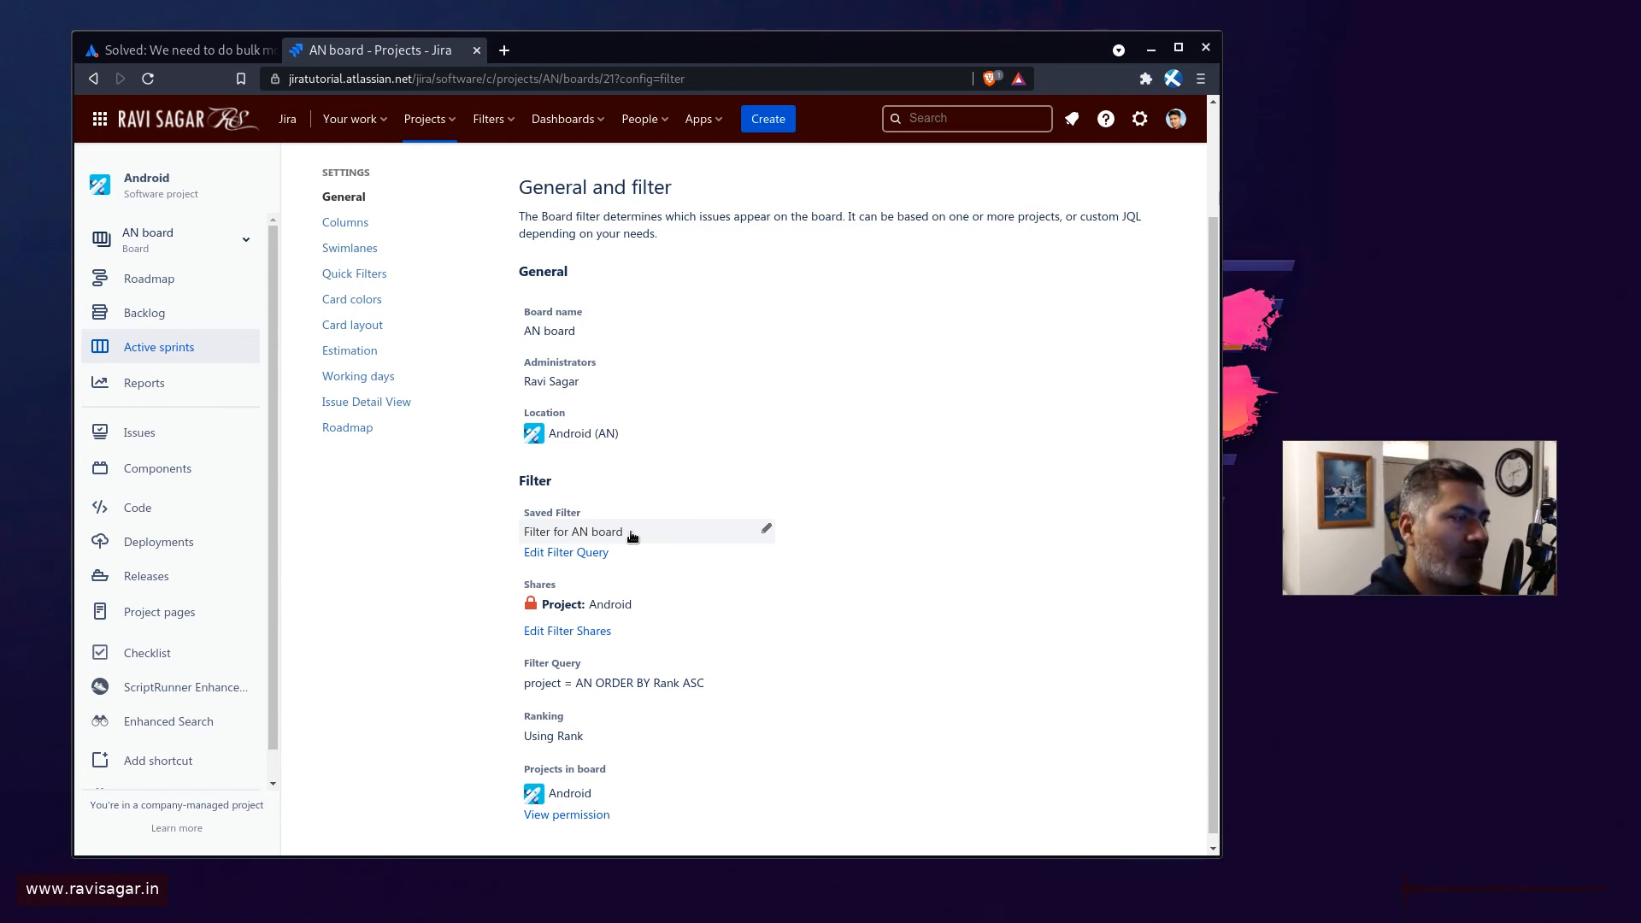
mouse_move(566, 552)
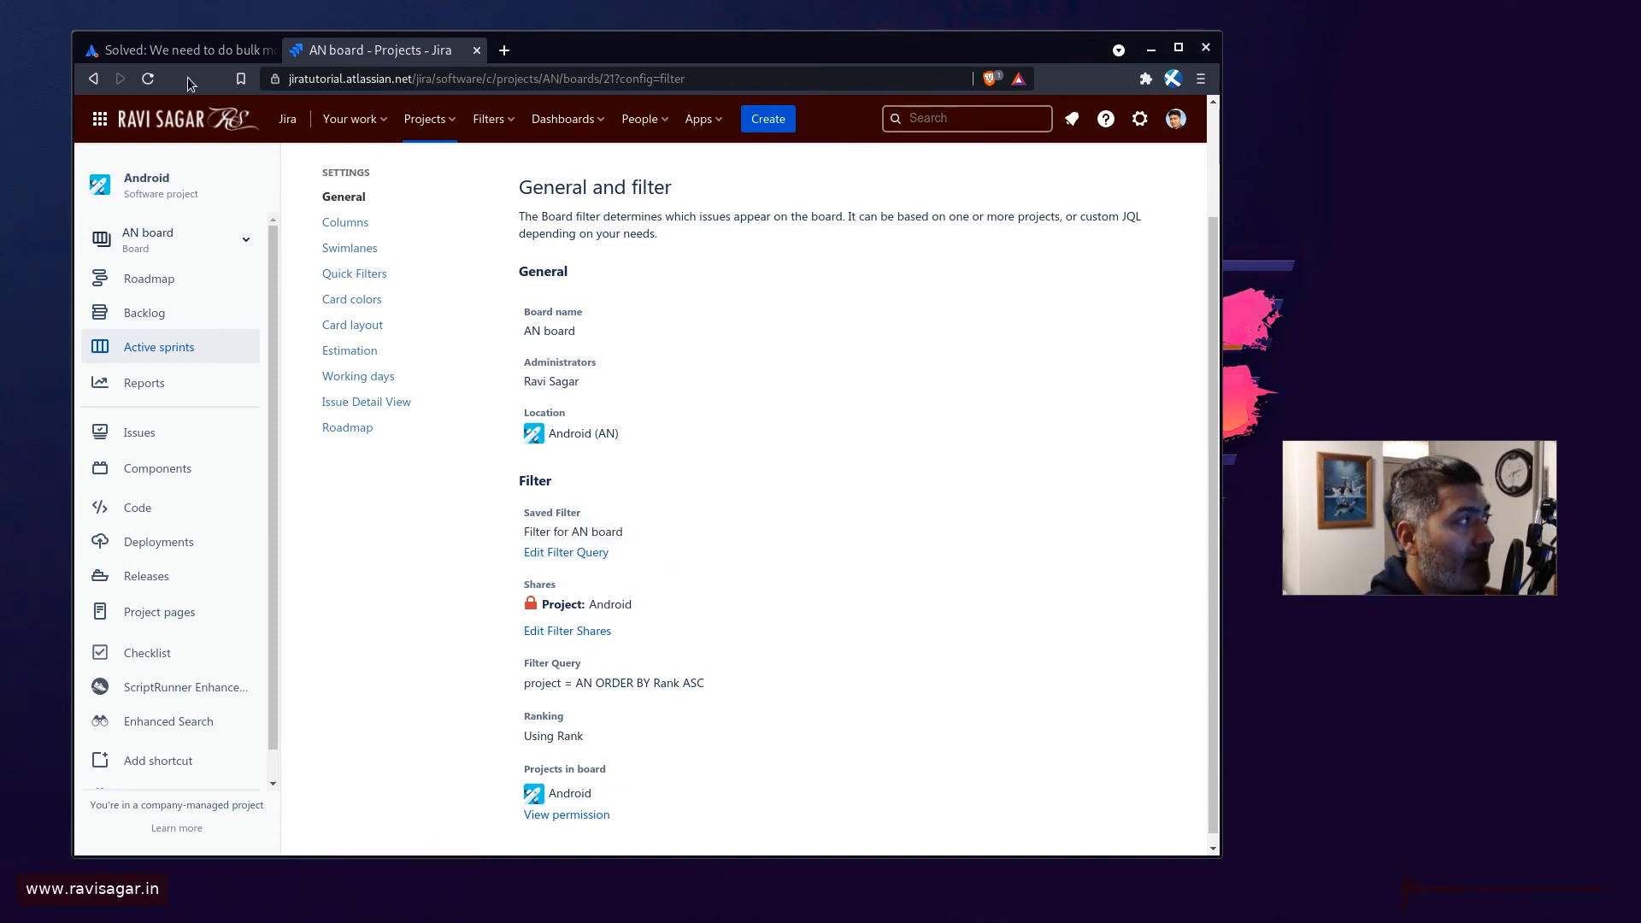
Step: Switch back to the Atlassian Community question about bulk moving tickets between boards
left_click(178, 49)
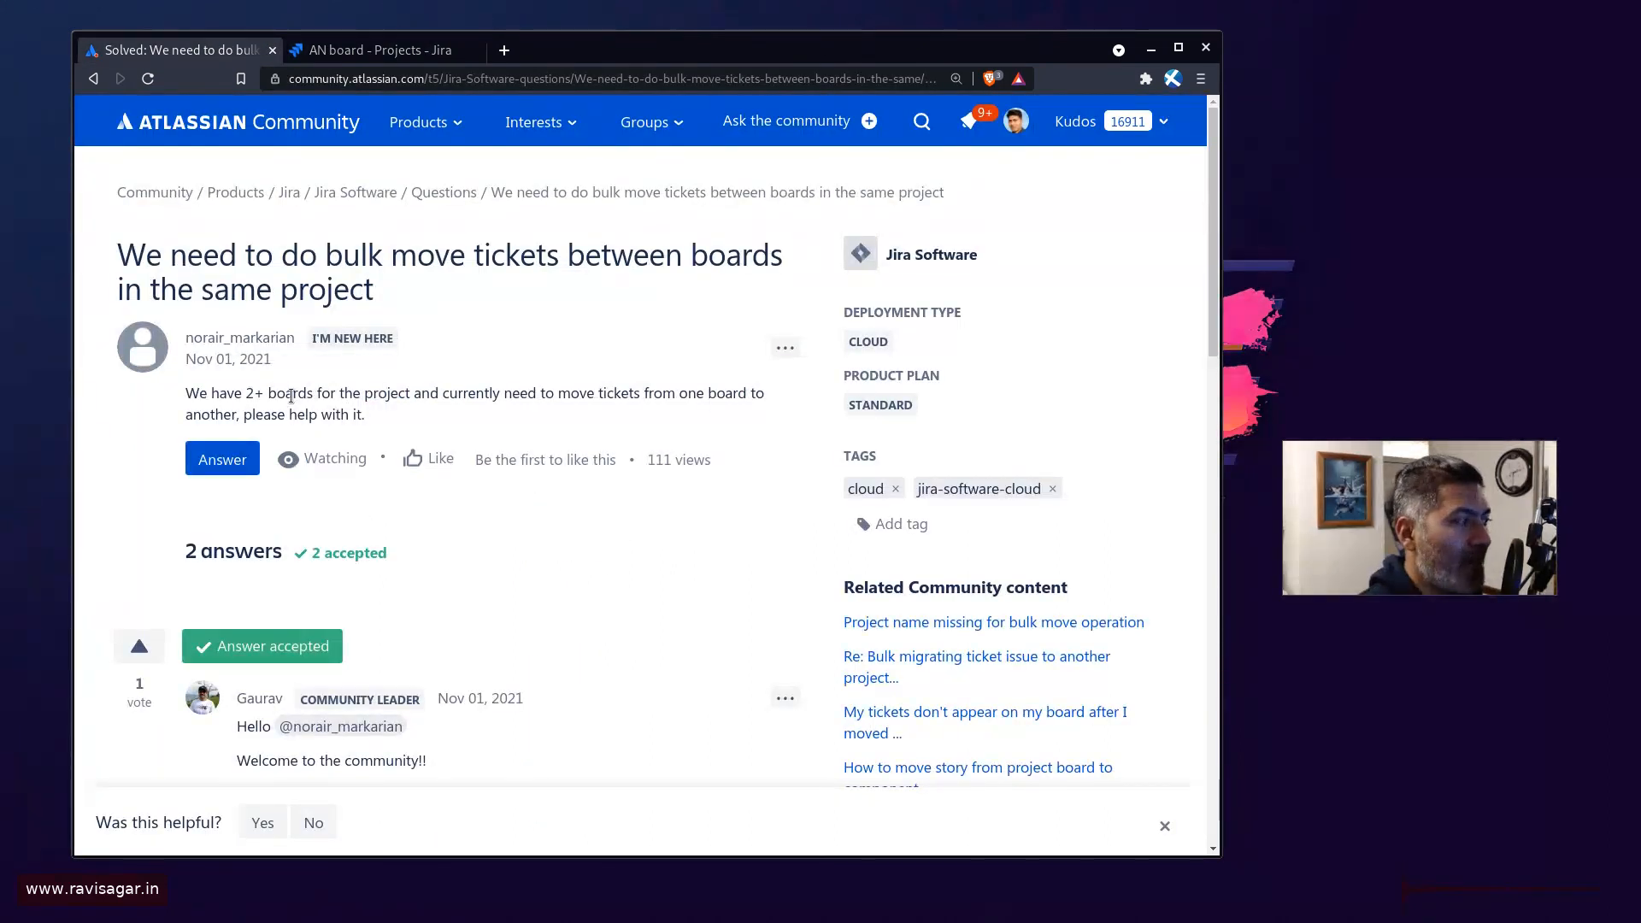
mouse_move(383, 424)
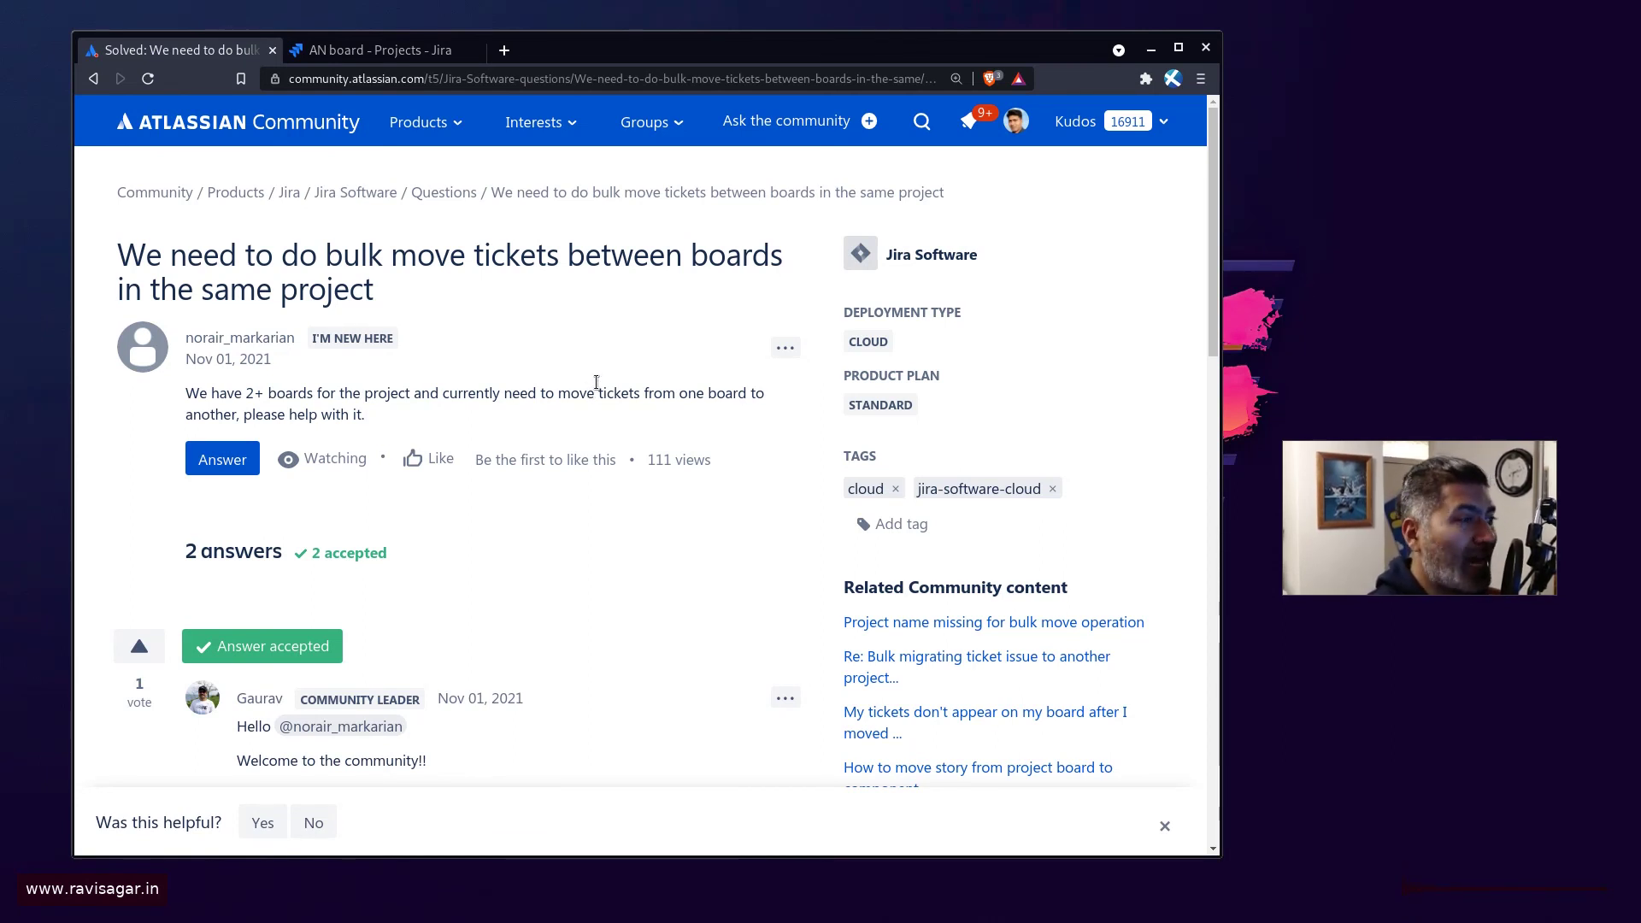
mouse_move(482, 336)
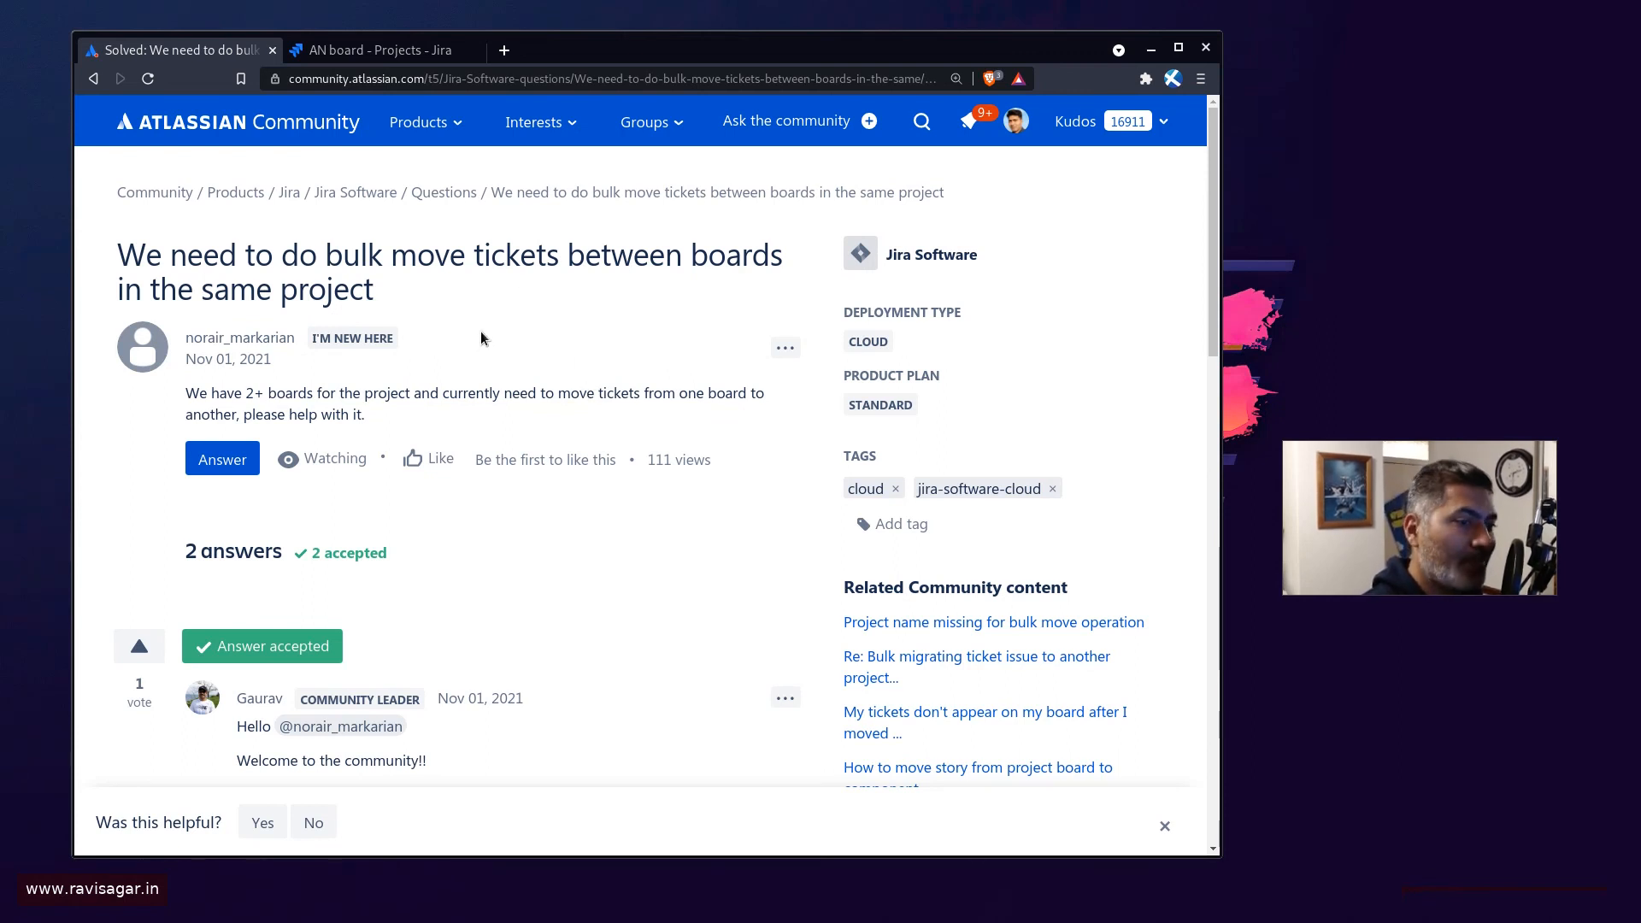